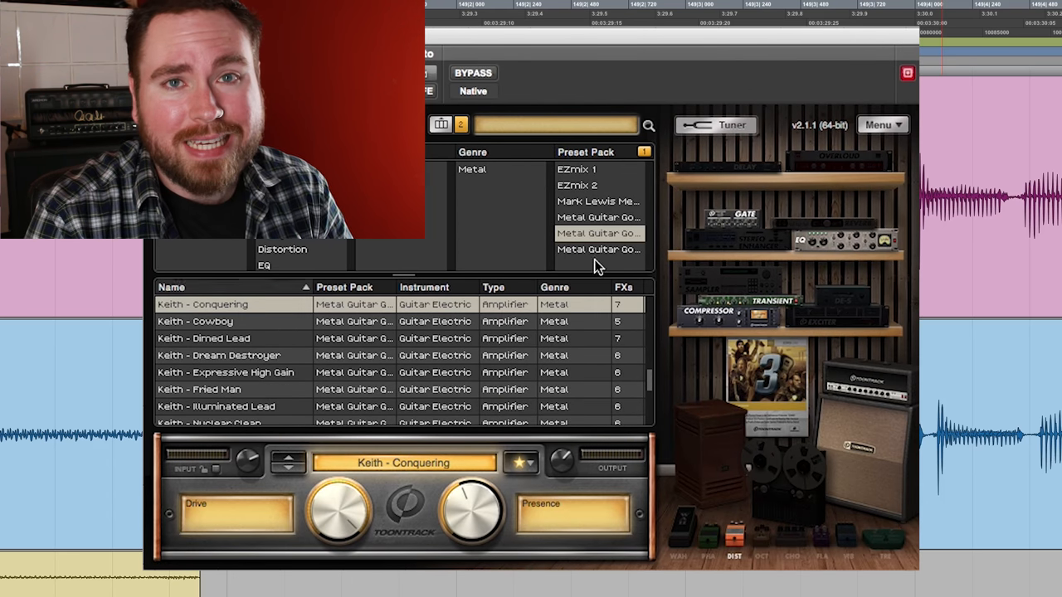
{"action": "mouse_move", "coordinate": [274, 336]}
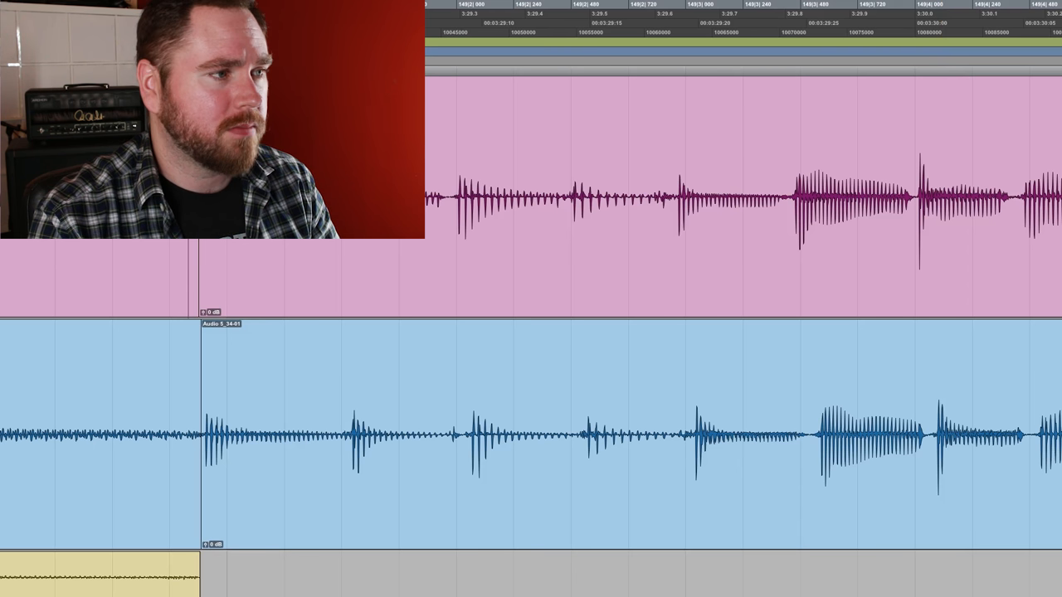
Scroll the timeline right toward the early note on the upper guitar track.
{"action": "scroll", "scroll_direction": "right", "scroll_amount": 3}
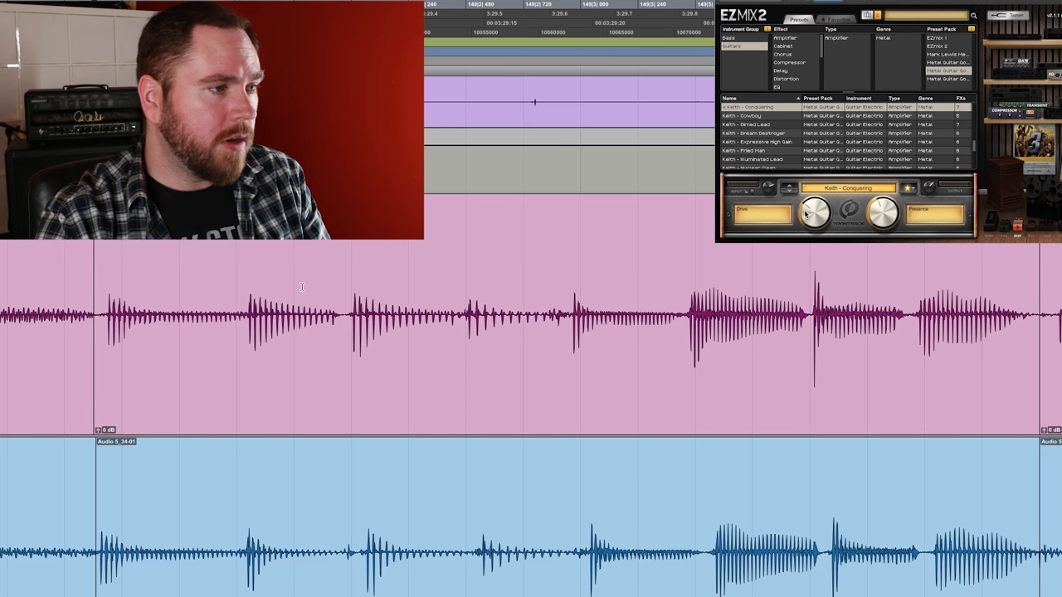
{"action": "mouse_move", "coordinate": [235, 300]}
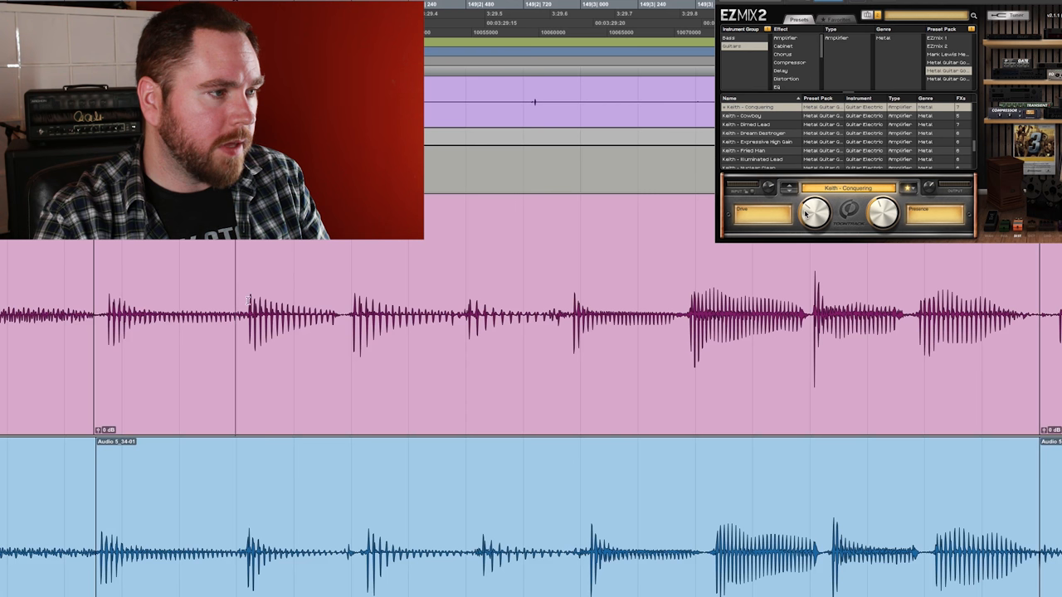
{"action": "mouse_move", "coordinate": [245, 299]}
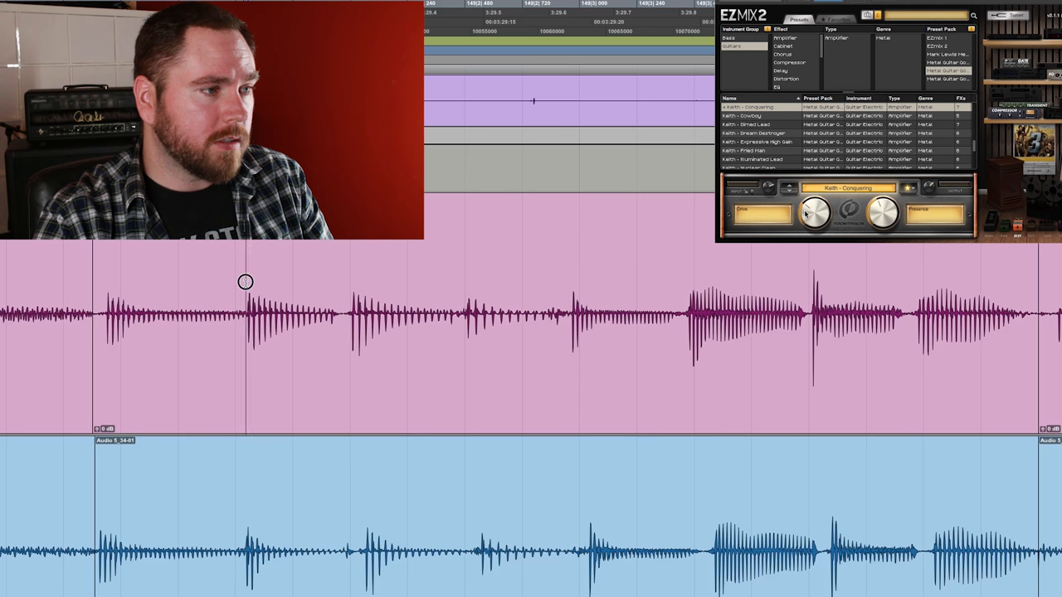
Select the note section just after the new cut on the upper guitar clip.
{"action": "left_click_drag", "start_coordinate": [246, 282], "coordinate": [343, 286]}
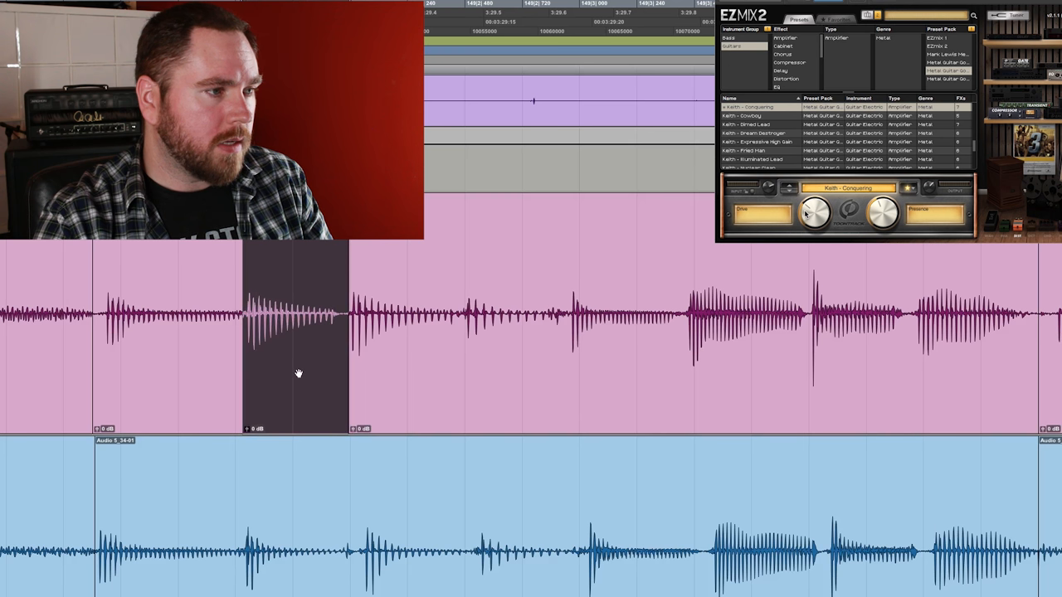
{"action": "mouse_move", "coordinate": [293, 361]}
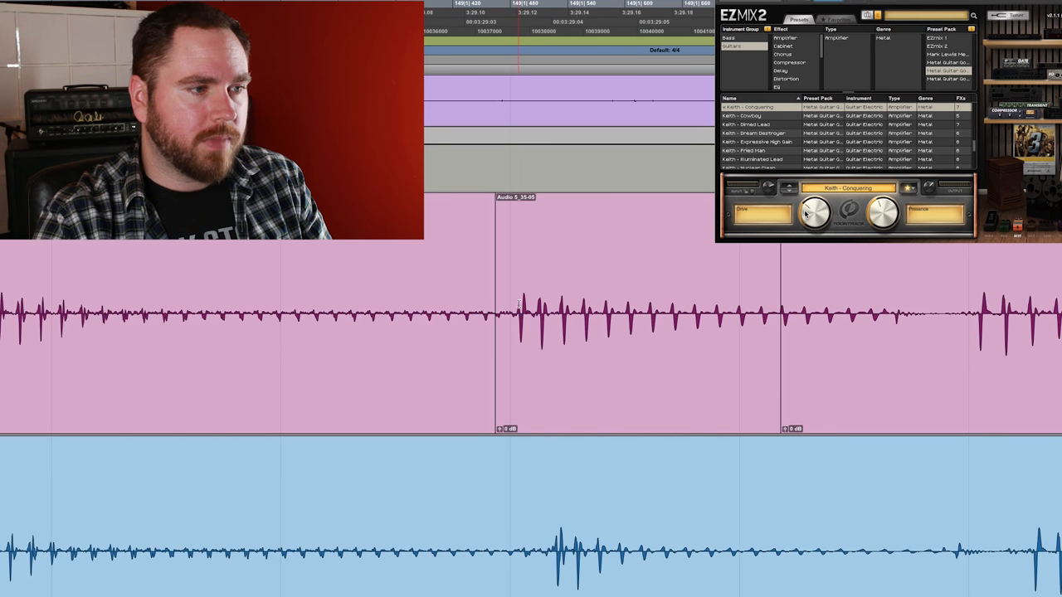
{"action": "mouse_move", "coordinate": [761, 325]}
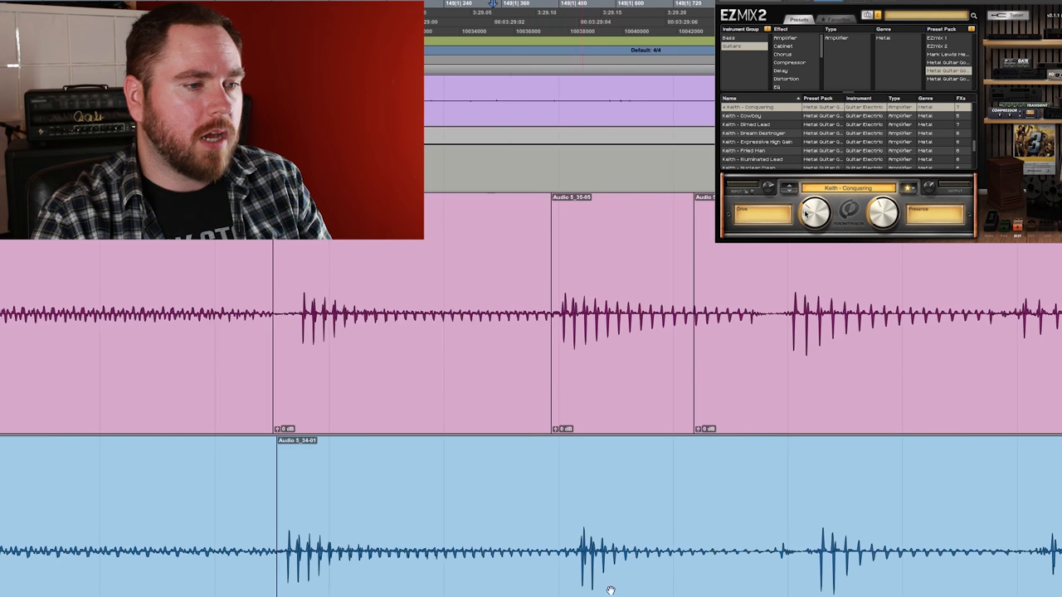
Scroll down to bring the later upper-track clip into view.
{"action": "scroll", "scroll_direction": "down", "scroll_amount": 3}
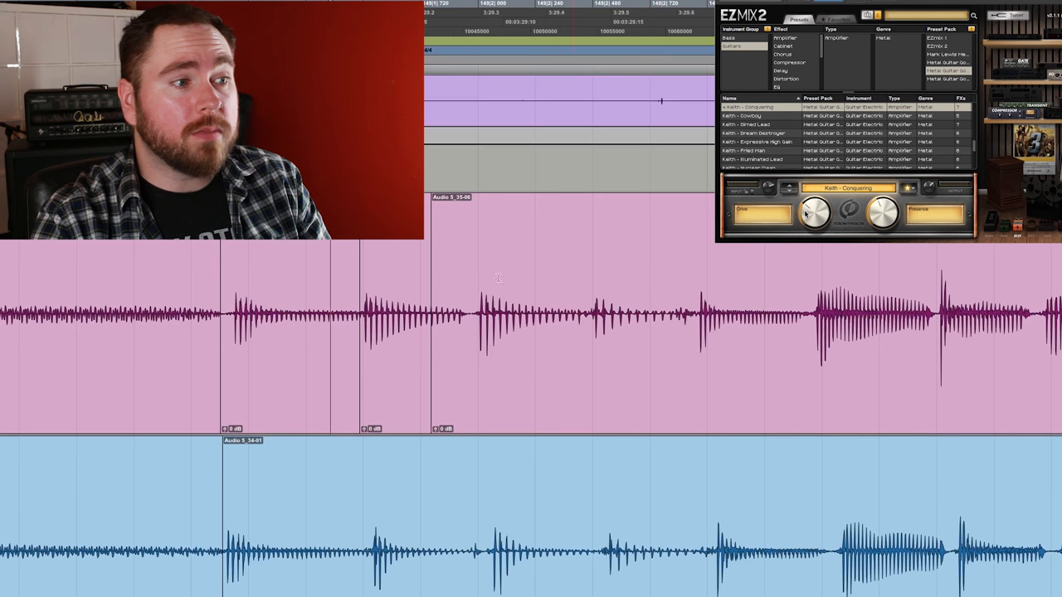
{"action": "mouse_move", "coordinate": [710, 280]}
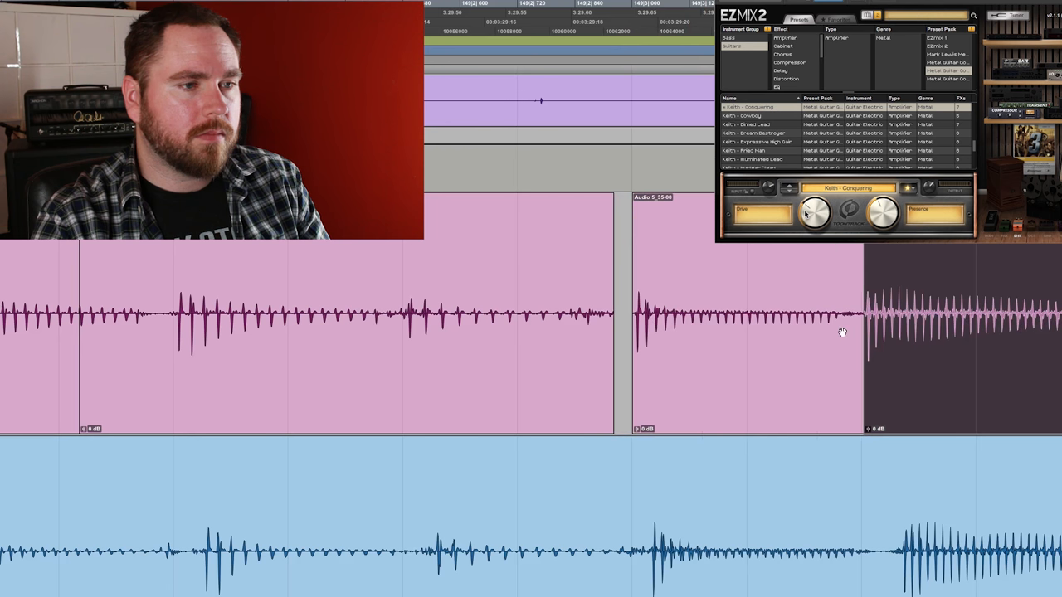
{"action": "mouse_move", "coordinate": [849, 324]}
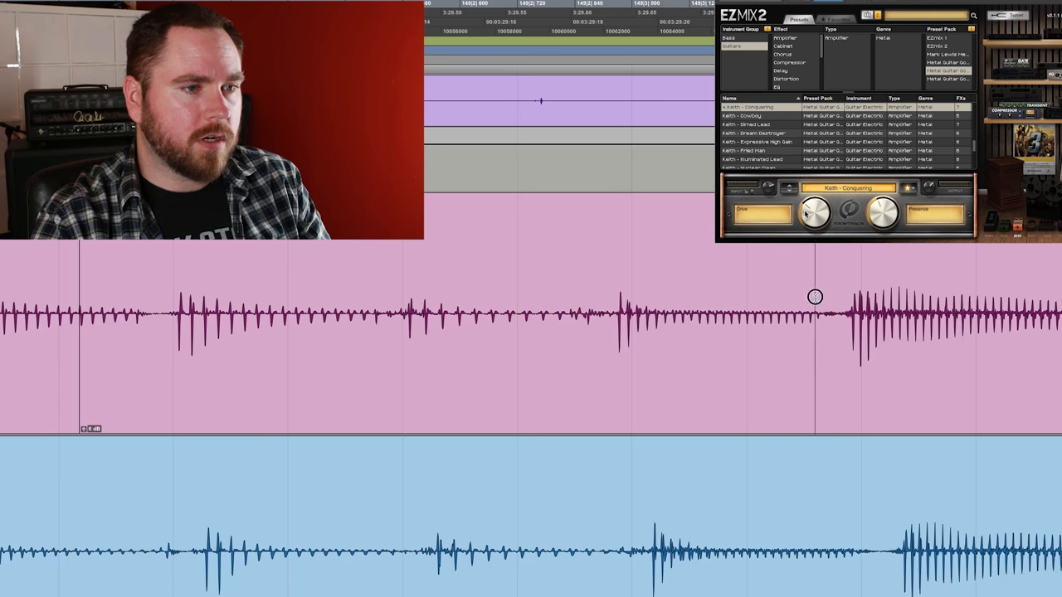
Select the section between two notes on the upper track and place the cursor at the next onset.
{"action": "left_click_drag", "start_coordinate": [814, 297], "coordinate": [617, 292]}
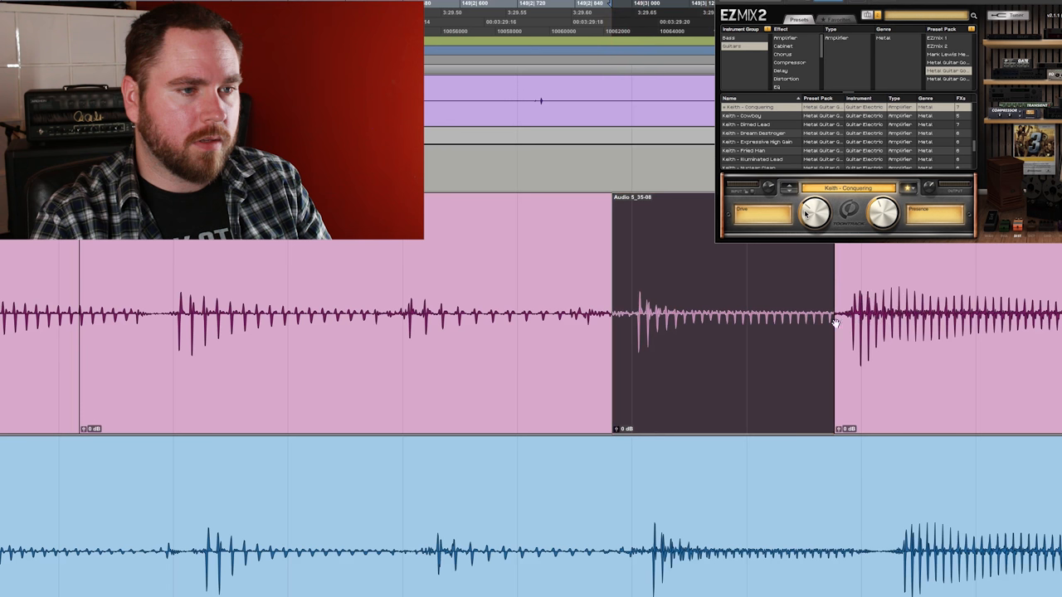
{"action": "mouse_move", "coordinate": [1015, 312]}
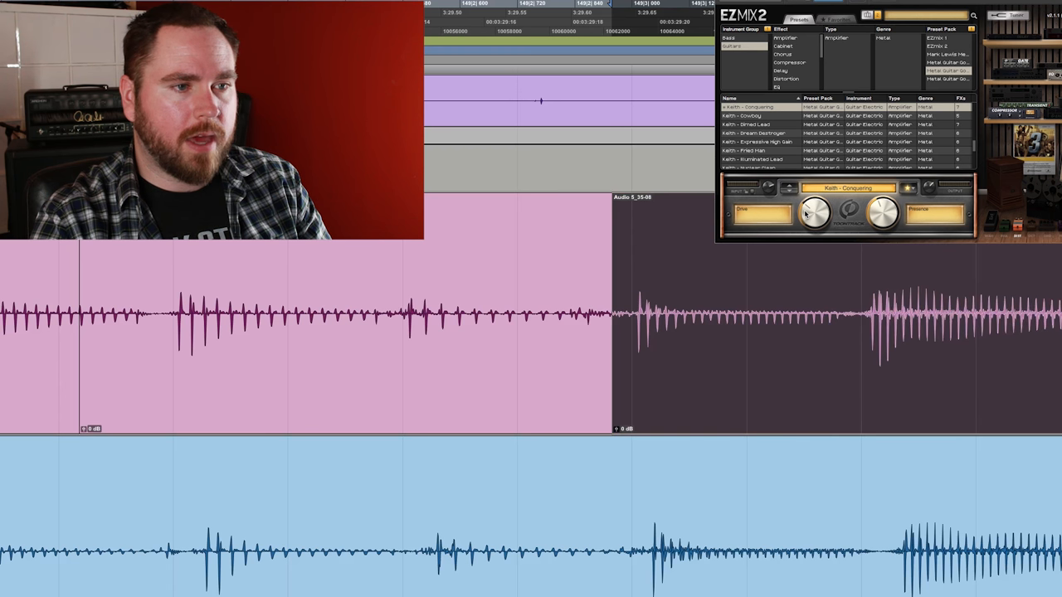
{"action": "mouse_move", "coordinate": [854, 295]}
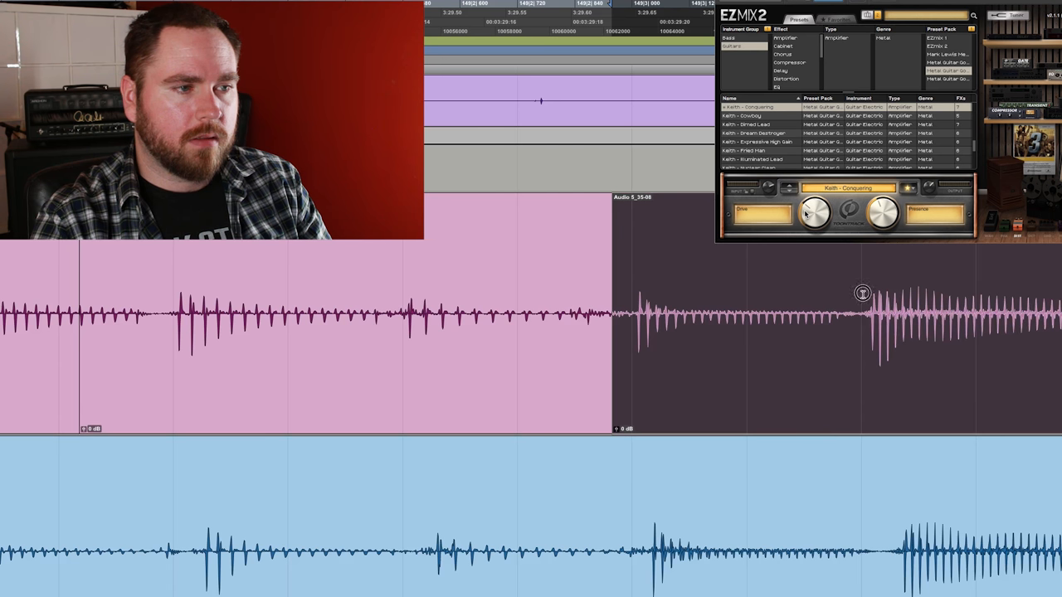
{"action": "left_click", "coordinate": [836, 335]}
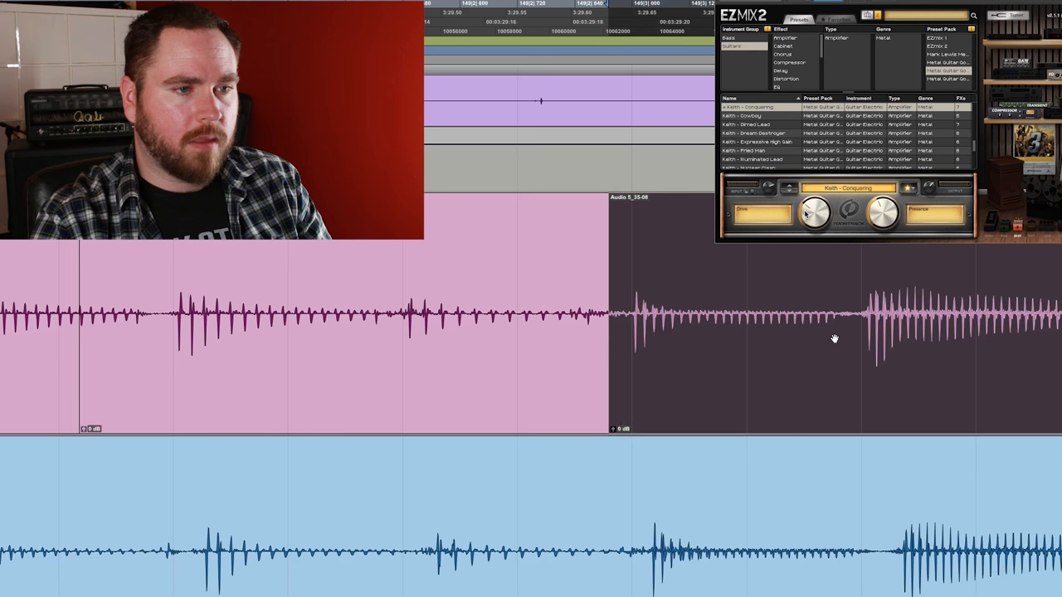
{"action": "mouse_move", "coordinate": [829, 338]}
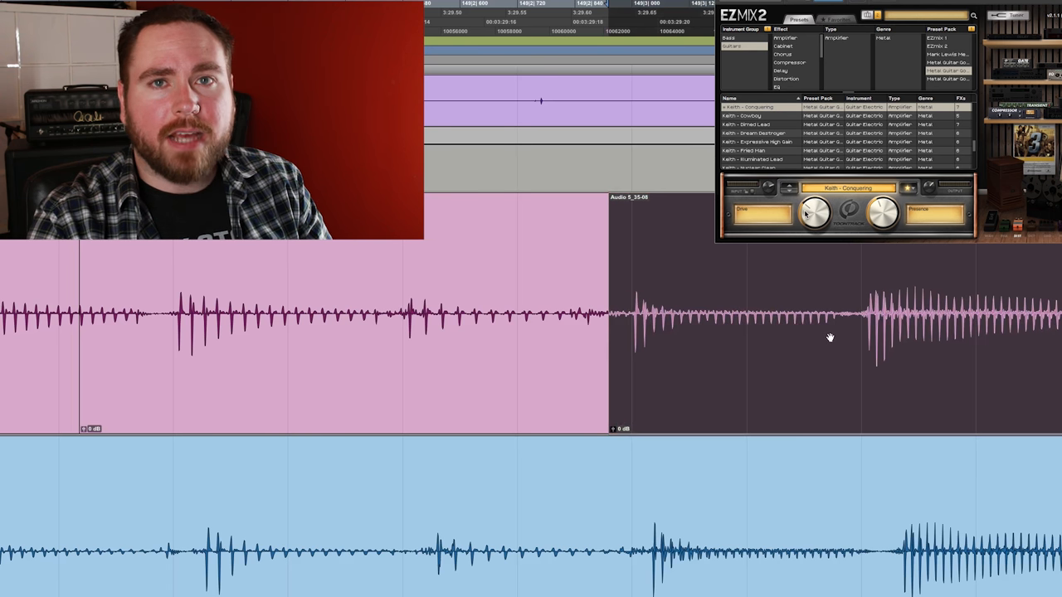
{"action": "mouse_move", "coordinate": [612, 312]}
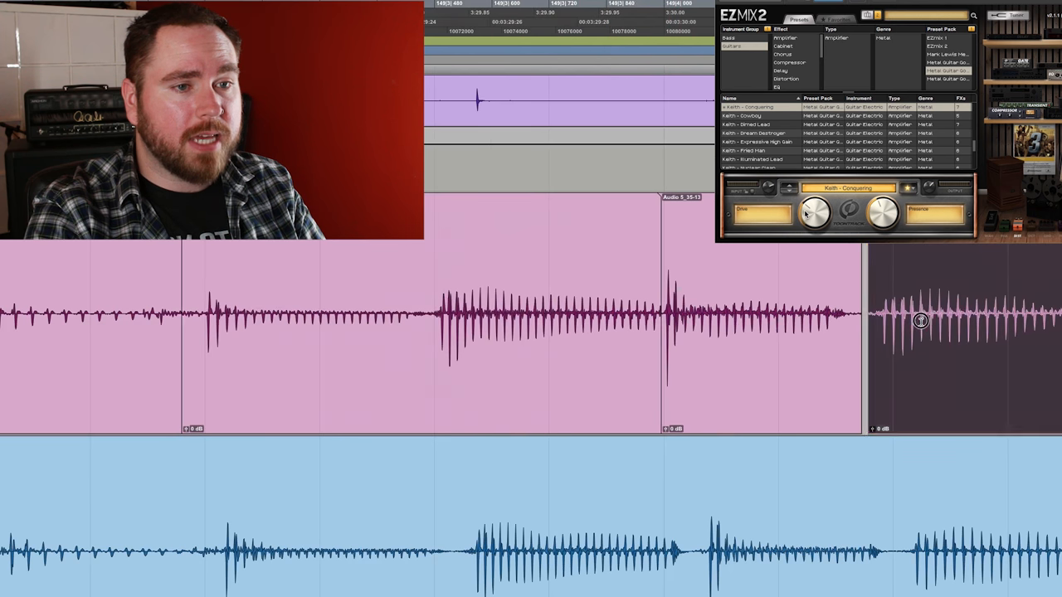
Place the edit cursor at another note attack on the top guitar take.
{"action": "left_click", "coordinate": [936, 319]}
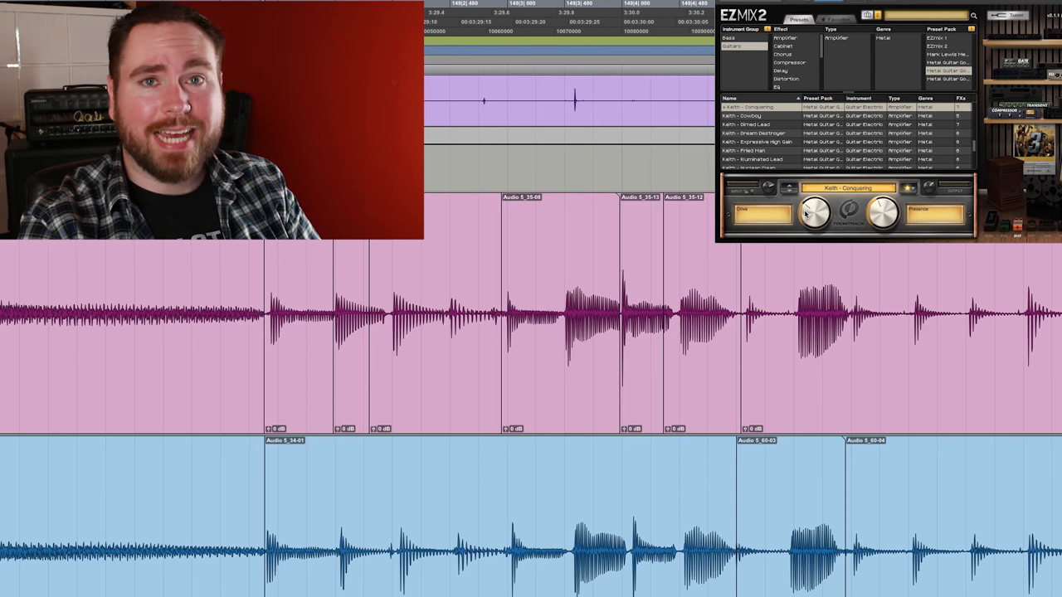
{"action": "scroll", "scroll_direction": "down", "scroll_amount": 3}
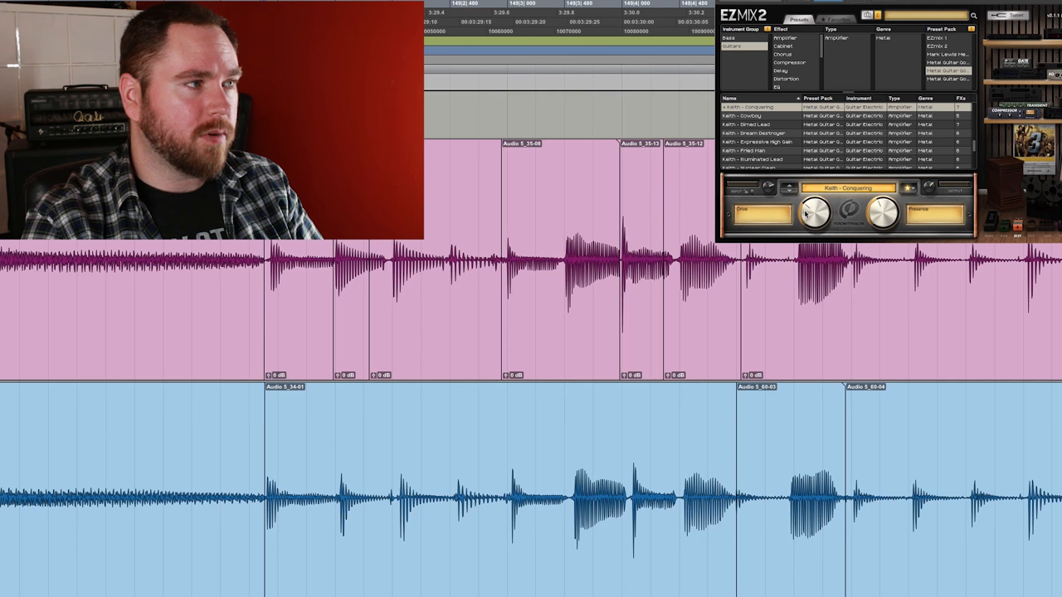
{"action": "mouse_move", "coordinate": [822, 506]}
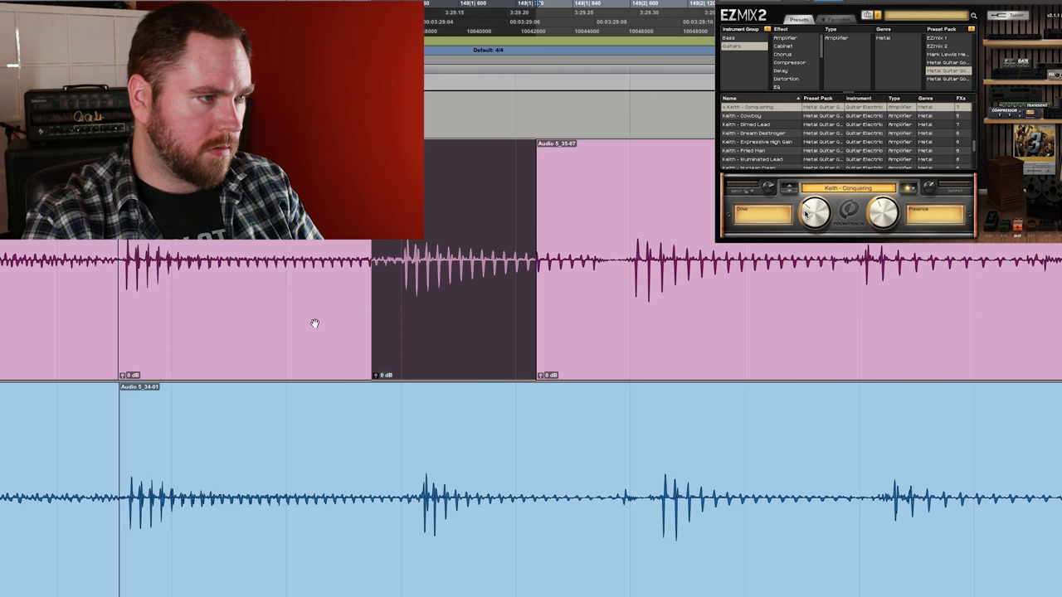
{"action": "mouse_move", "coordinate": [335, 477]}
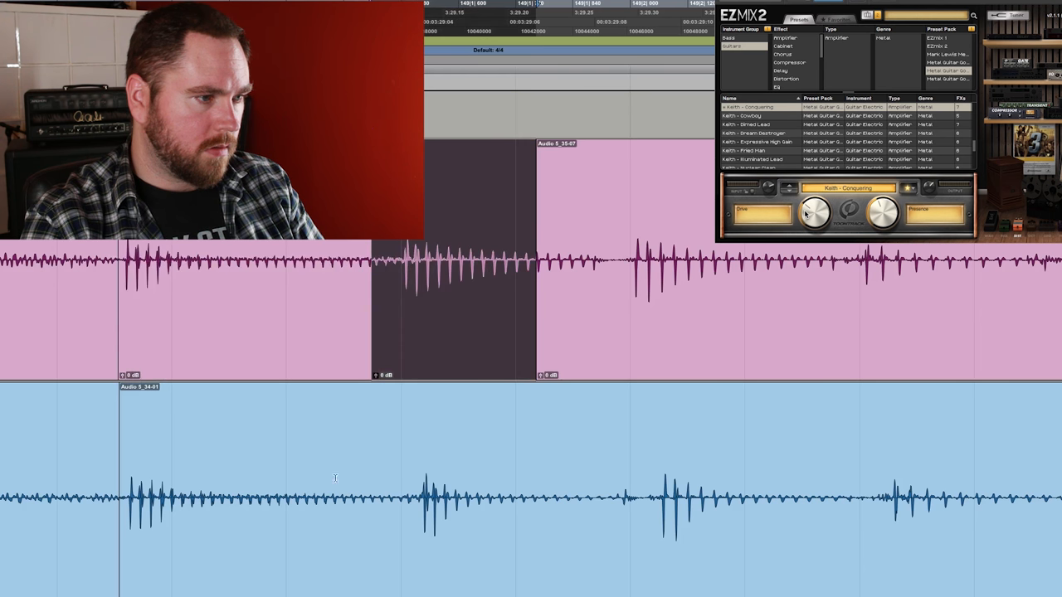
{"action": "mouse_move", "coordinate": [398, 448]}
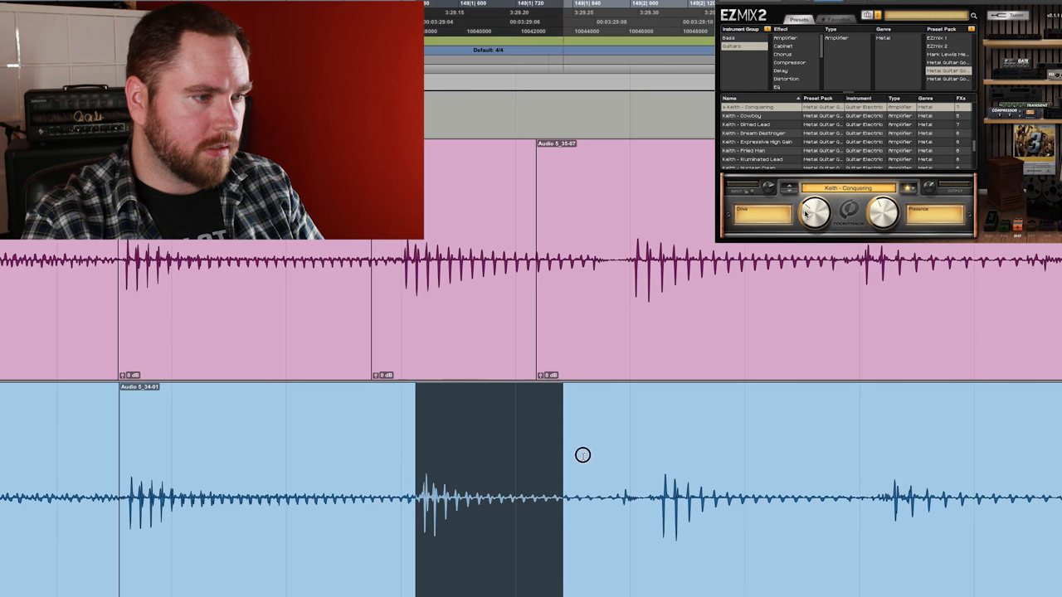
Drag-select around a note on the lower guitar take to match the upper track's cut.
{"action": "left_click_drag", "start_coordinate": [583, 454], "coordinate": [693, 463]}
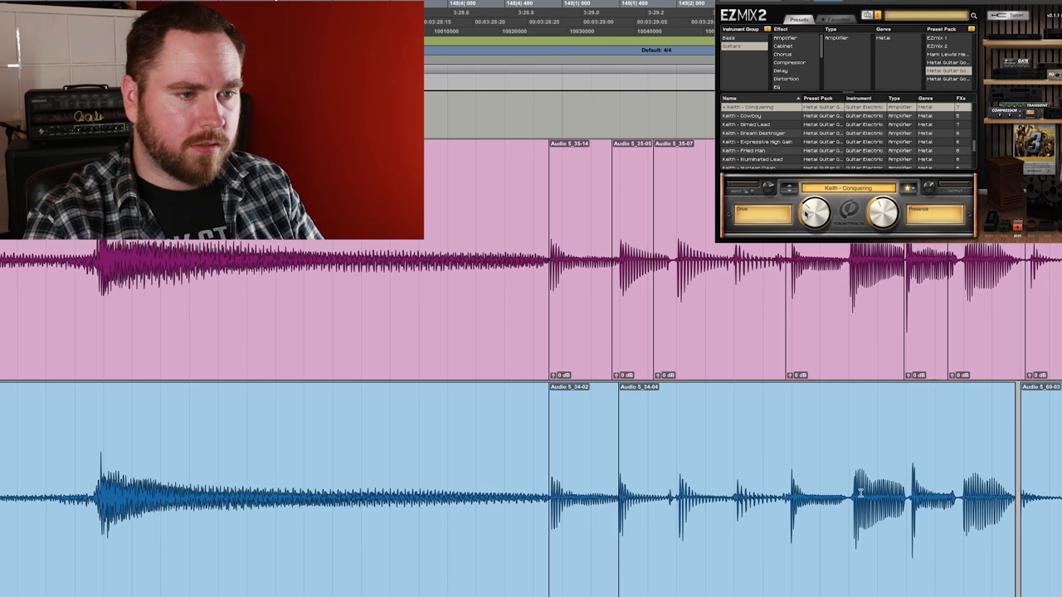
{"action": "mouse_move", "coordinate": [830, 501]}
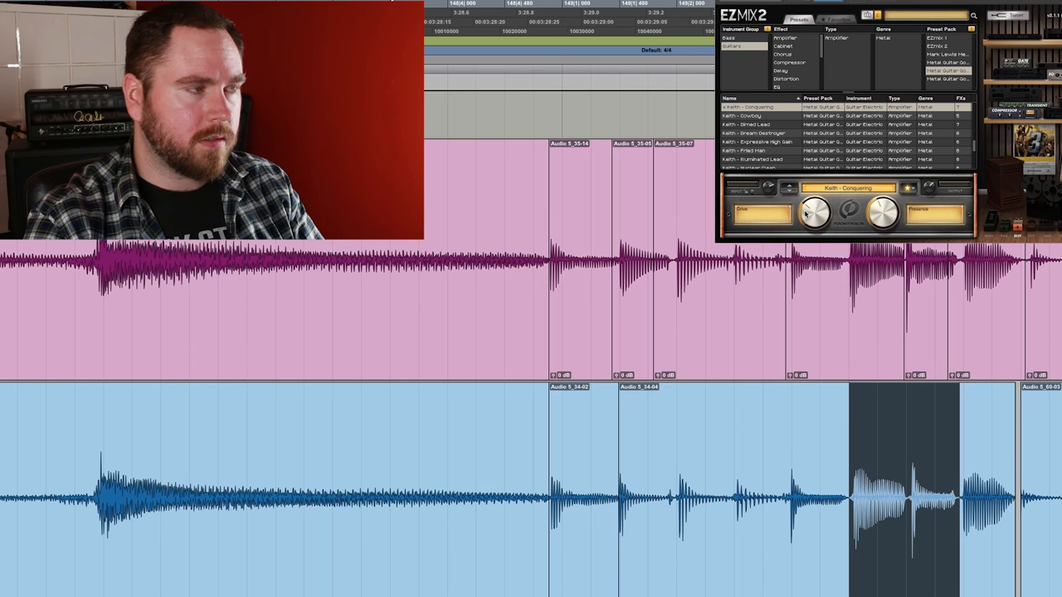
{"action": "mouse_move", "coordinate": [695, 310]}
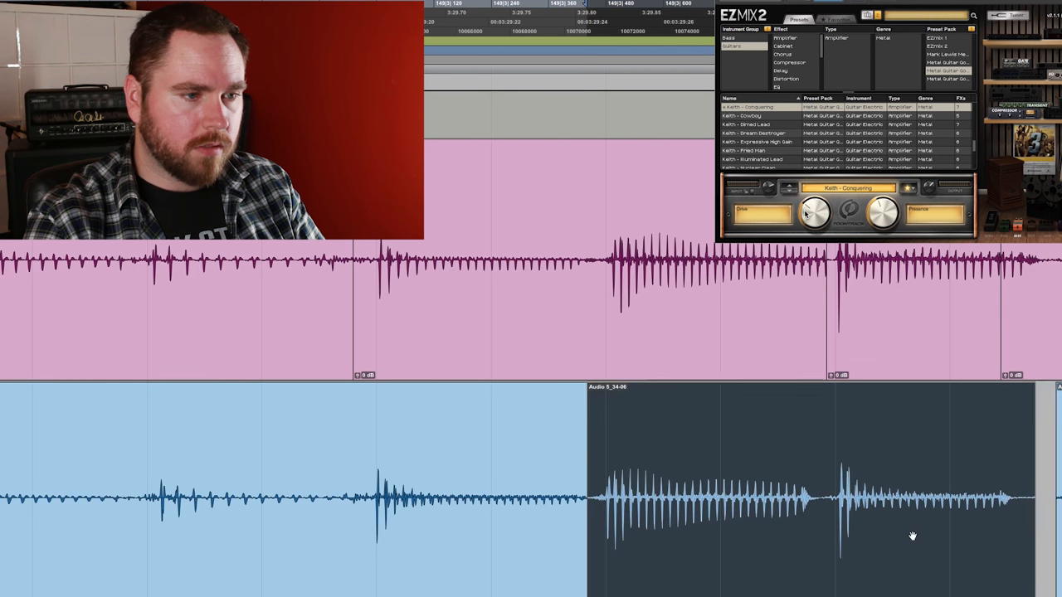
{"action": "mouse_move", "coordinate": [859, 521]}
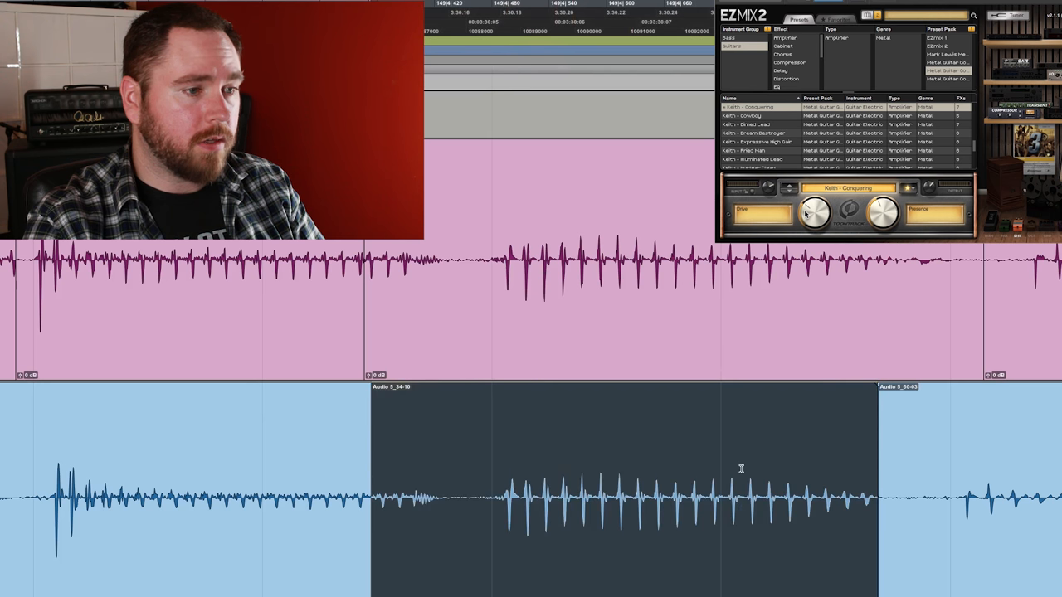
{"action": "mouse_move", "coordinate": [885, 495]}
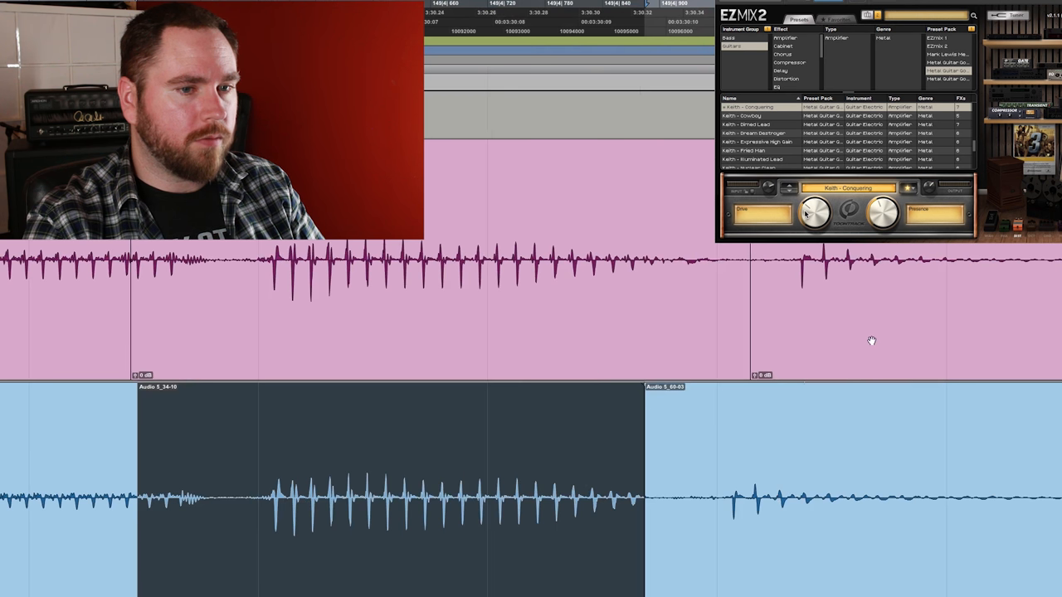
{"action": "mouse_move", "coordinate": [169, 358]}
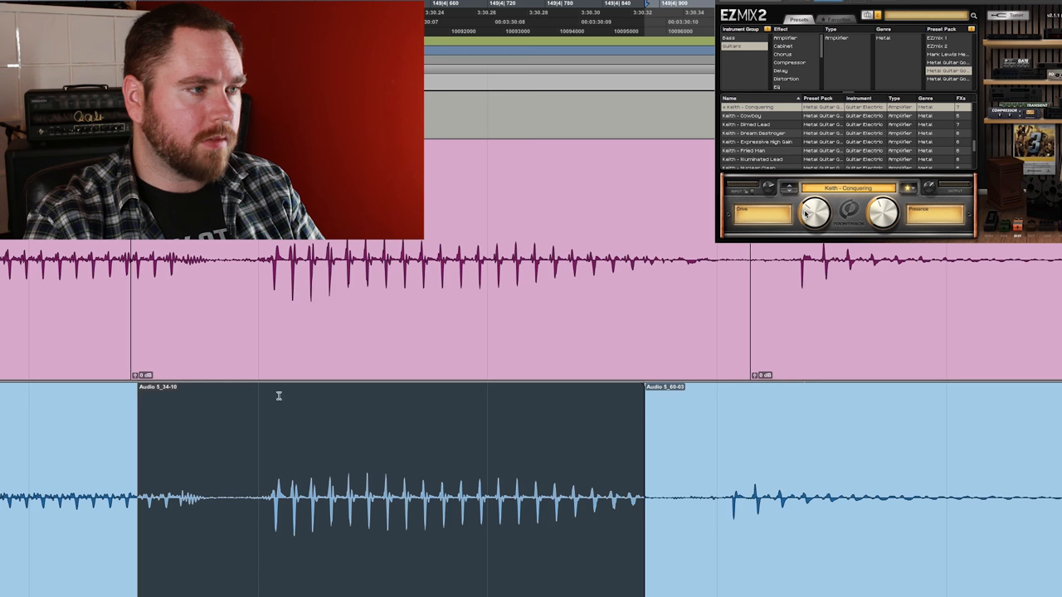
{"action": "mouse_move", "coordinate": [471, 558]}
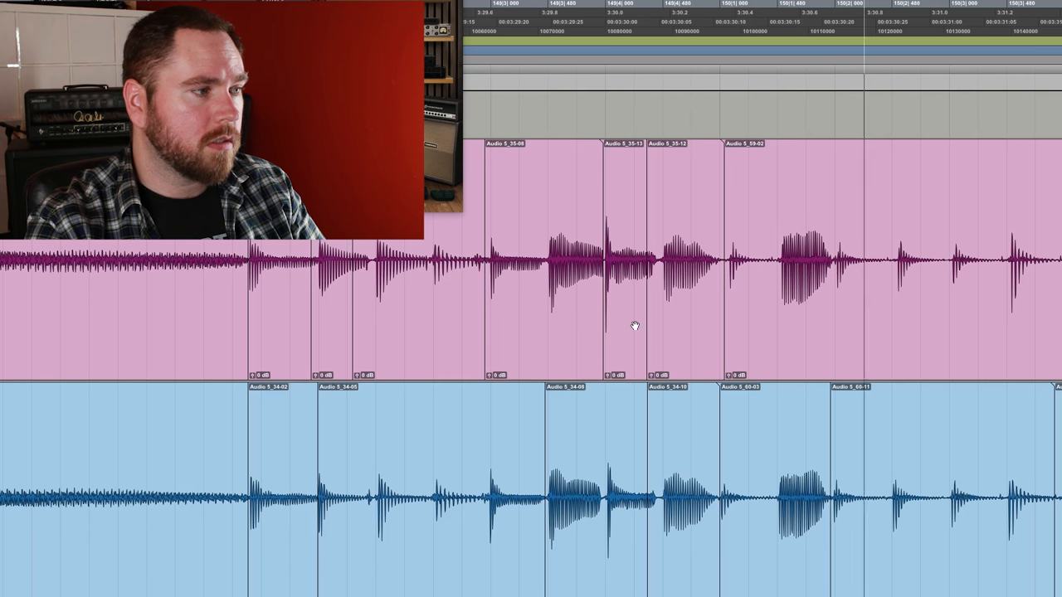
{"action": "mouse_move", "coordinate": [214, 335]}
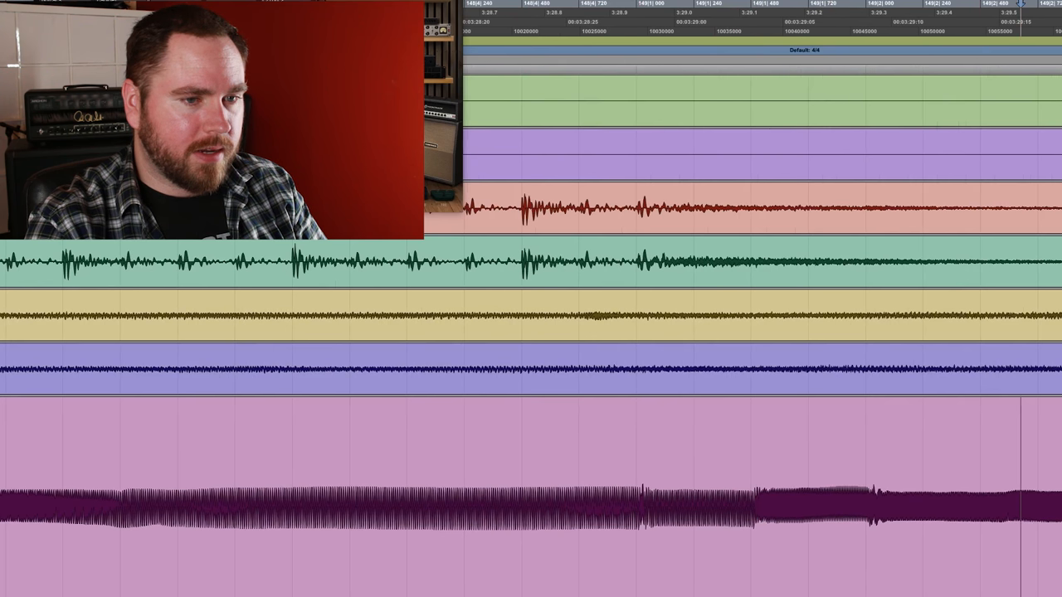
{"action": "scroll", "scroll_direction": "down", "scroll_amount": 3}
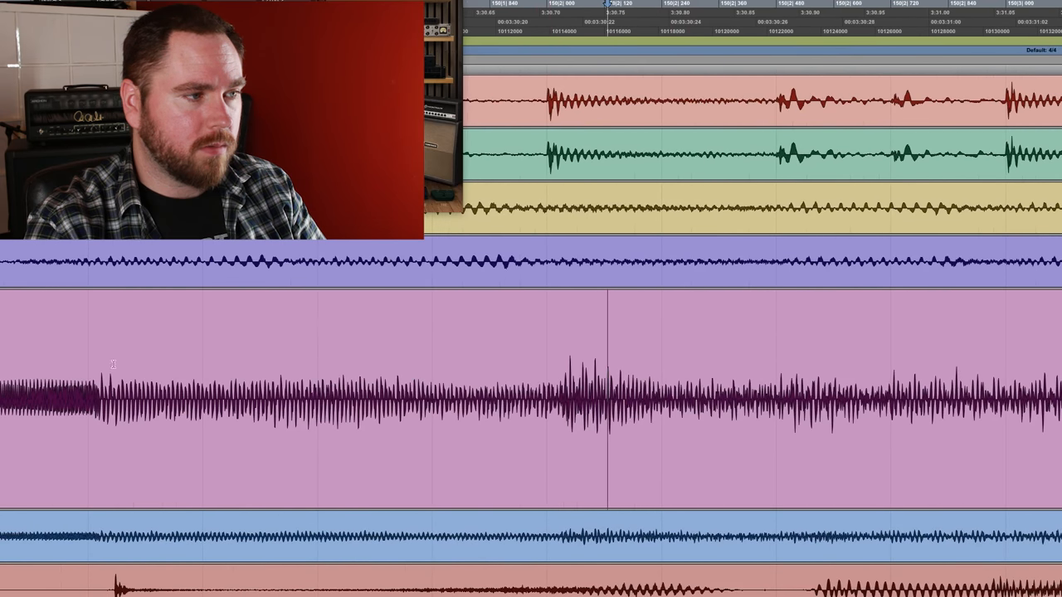
{"action": "mouse_move", "coordinate": [272, 438]}
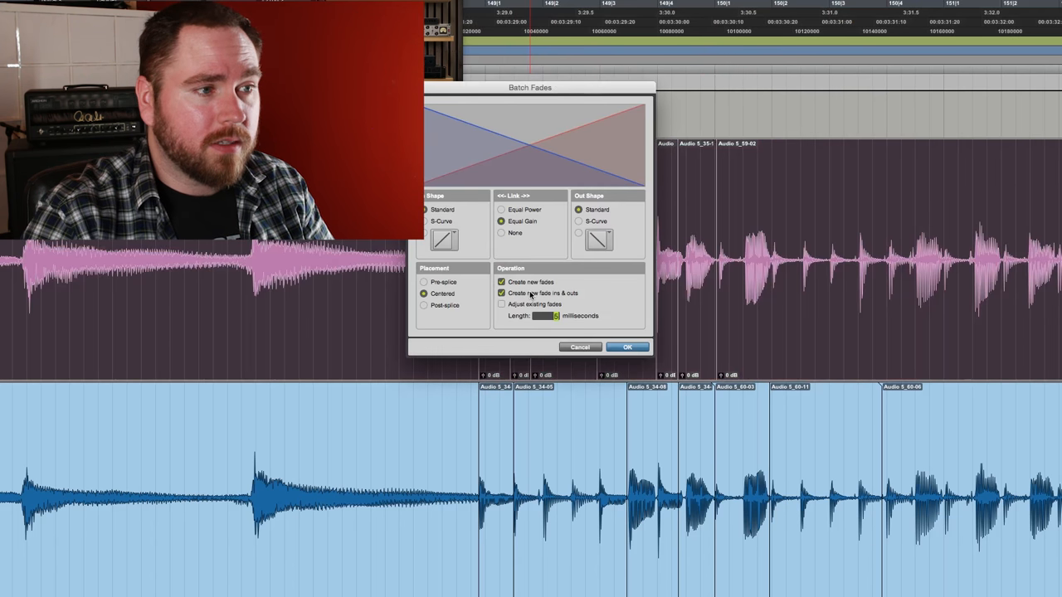
Confirm the Batch Fades dialog to crossfade the cuts on both guitar tracks.
{"action": "left_click", "coordinate": [627, 346]}
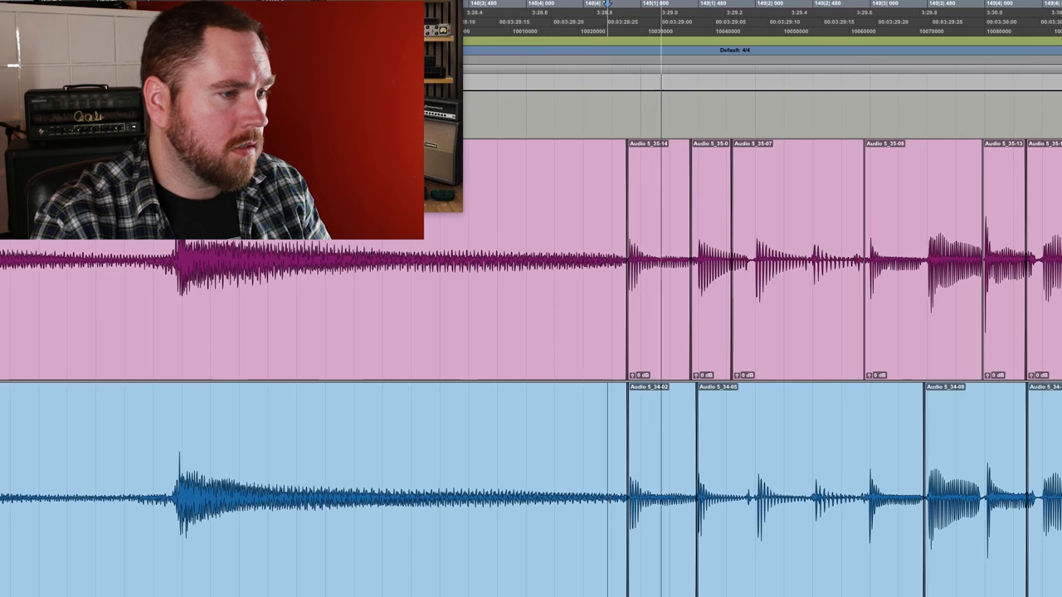
{"action": "scroll", "scroll_direction": "right", "scroll_amount": 3}
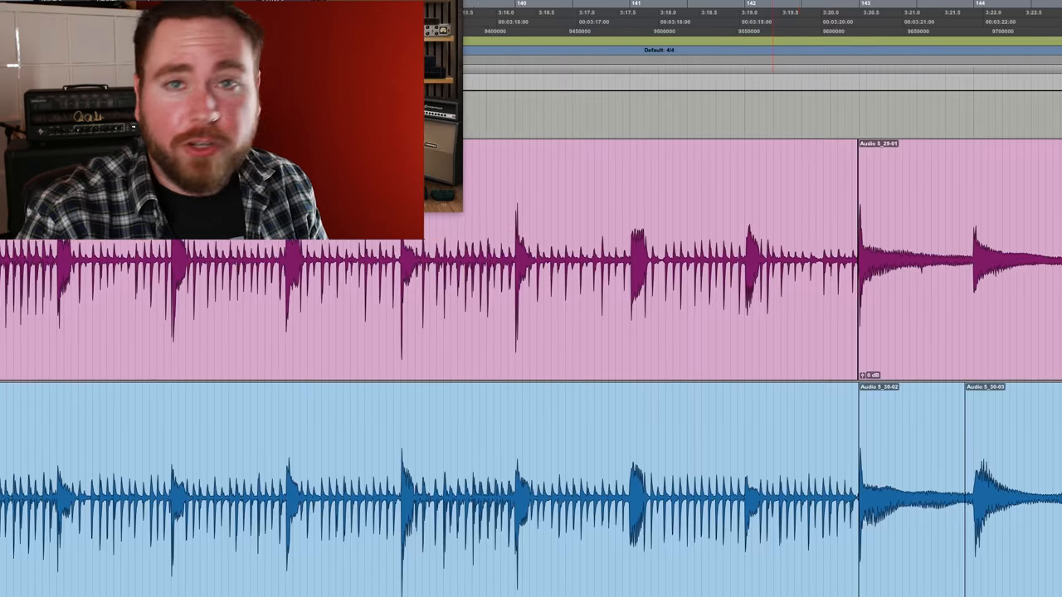
{"action": "scroll", "scroll_direction": "right", "scroll_amount": 3}
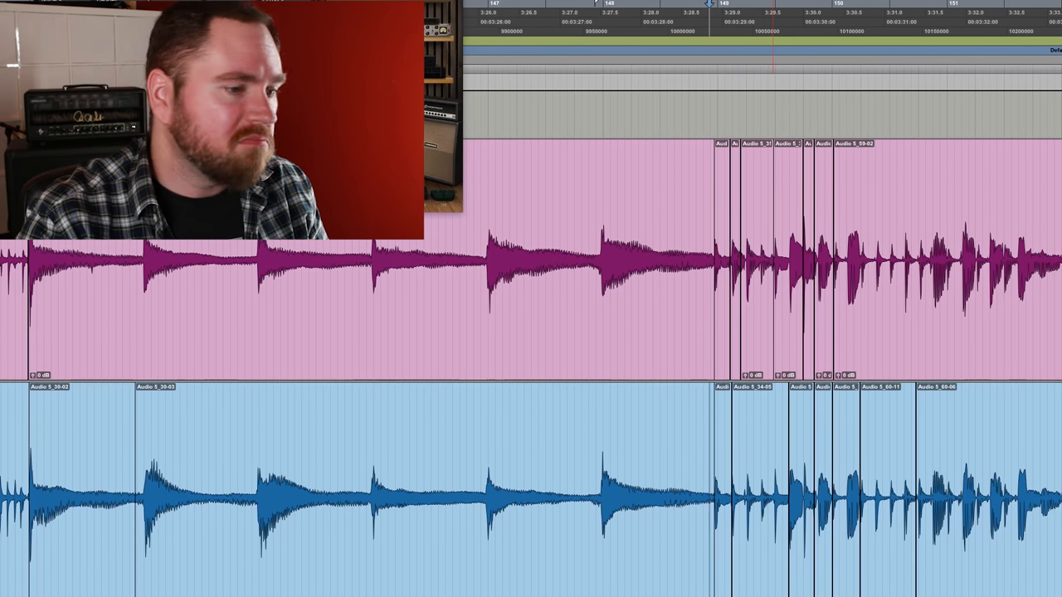